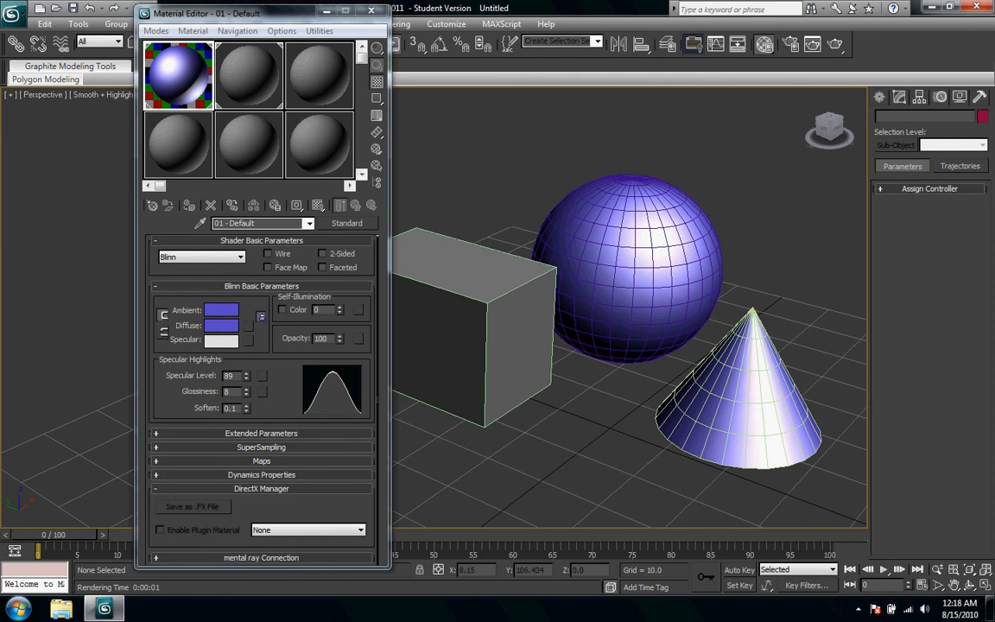
Check the ambient colour picker, then switch the blue material from Blinn to the Metal shader.
click(221, 309)
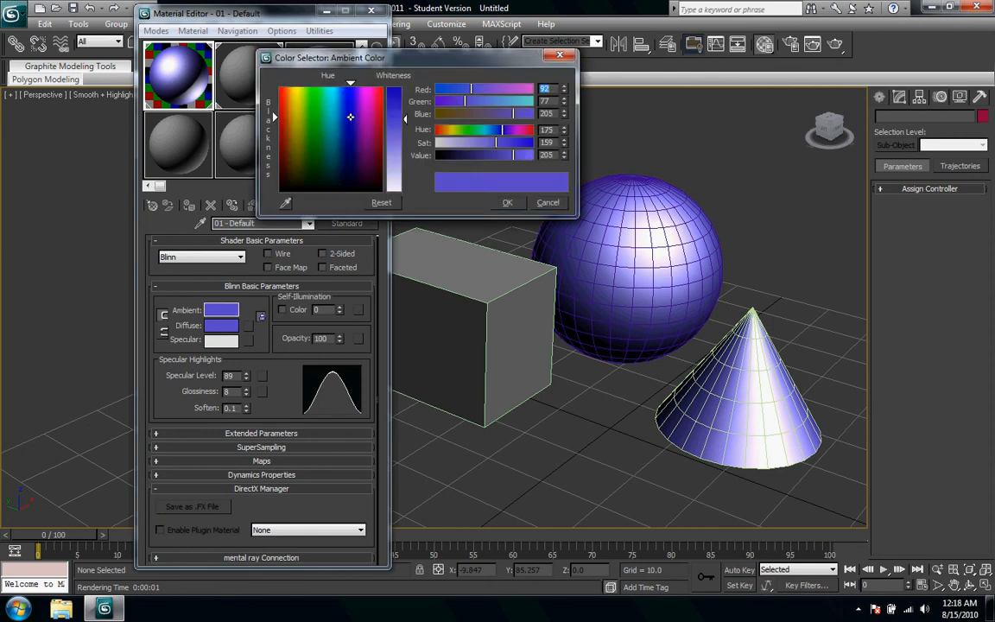
click(548, 202)
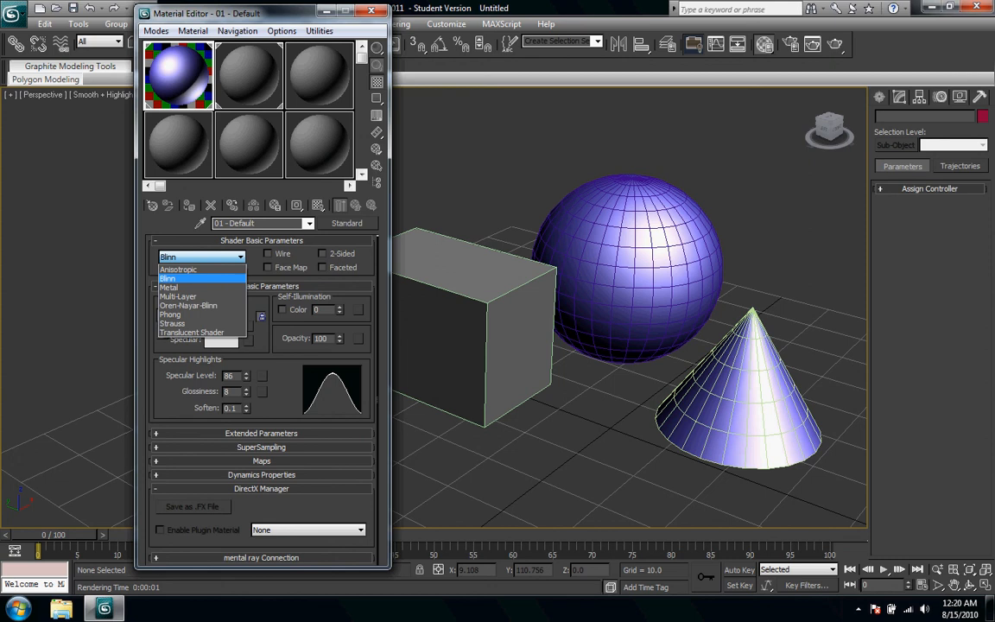
mouse_move(169, 314)
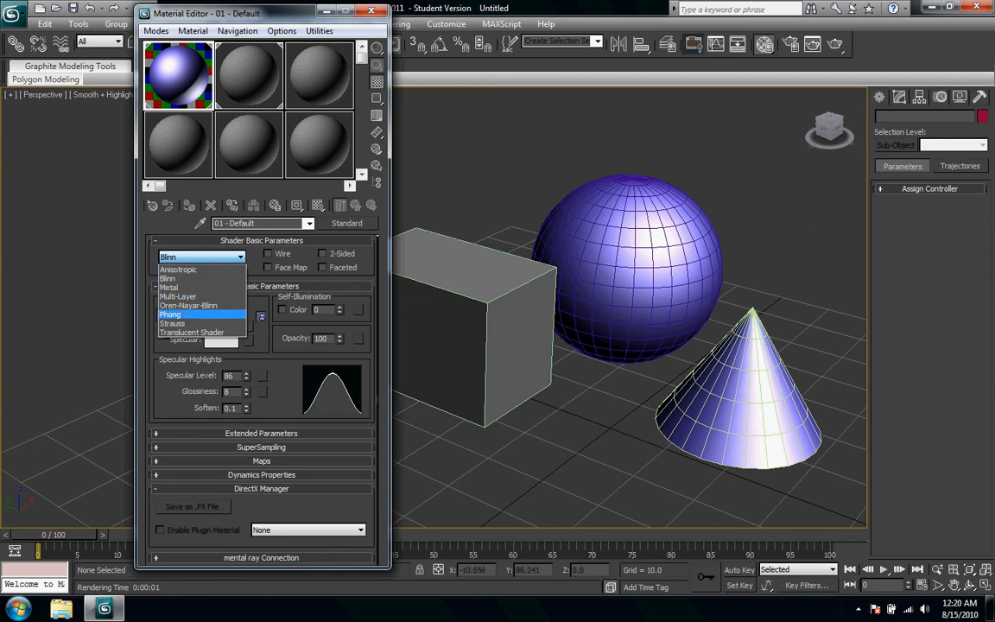
mouse_move(169, 287)
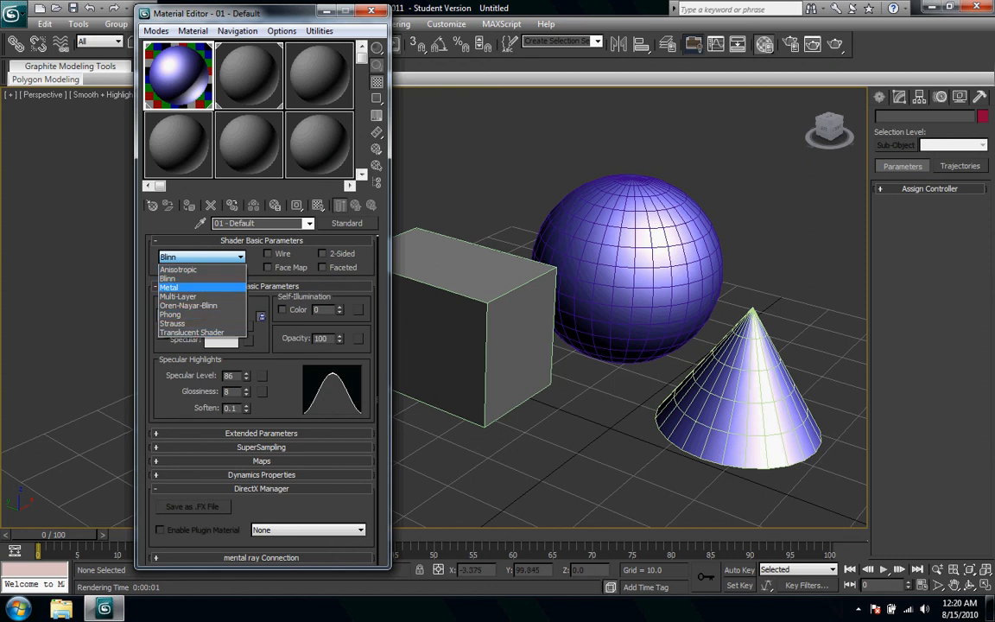
click(170, 287)
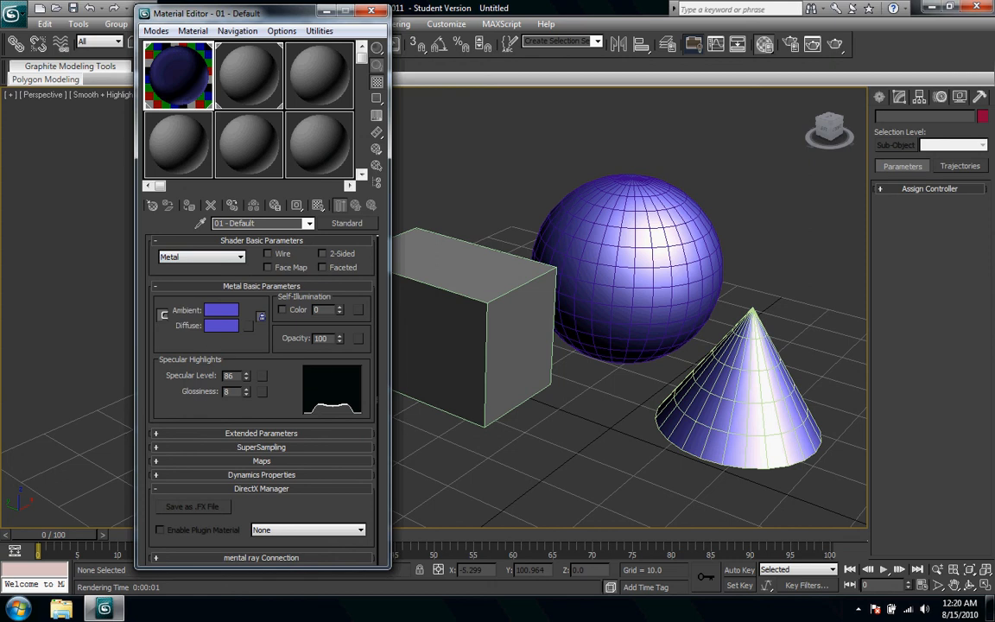
mouse_move(176, 76)
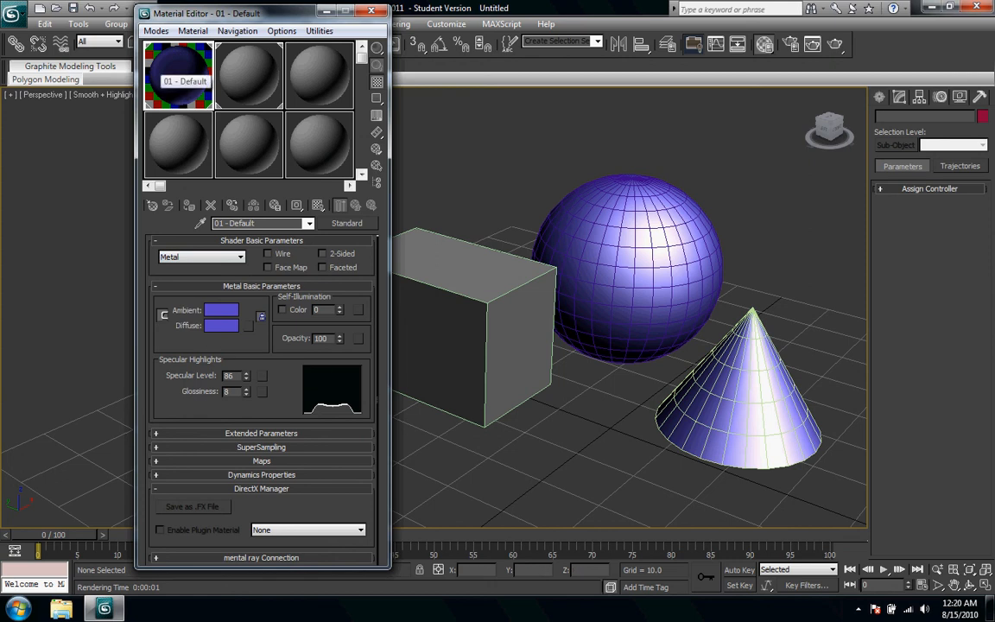
click(176, 72)
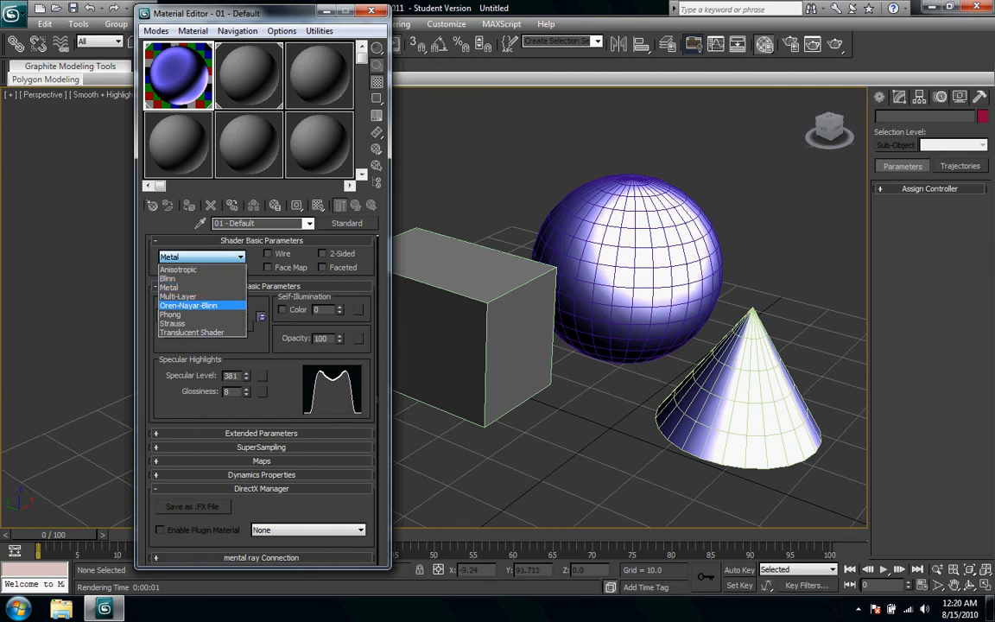
Switch the blue material from Metal to the Oren-Nayar-Blinn shader for a matte look.
click(187, 304)
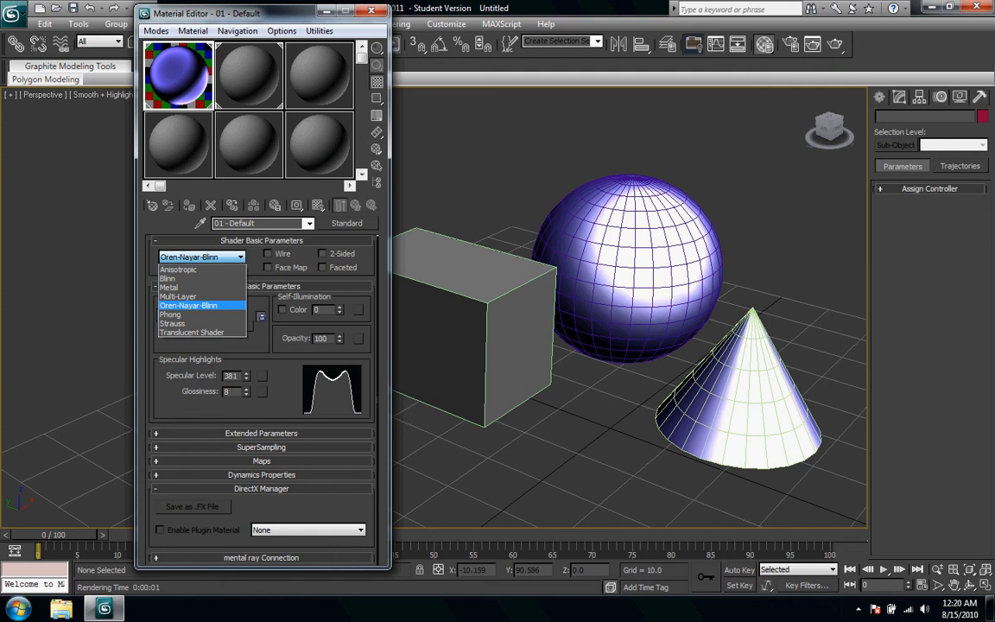
click(188, 304)
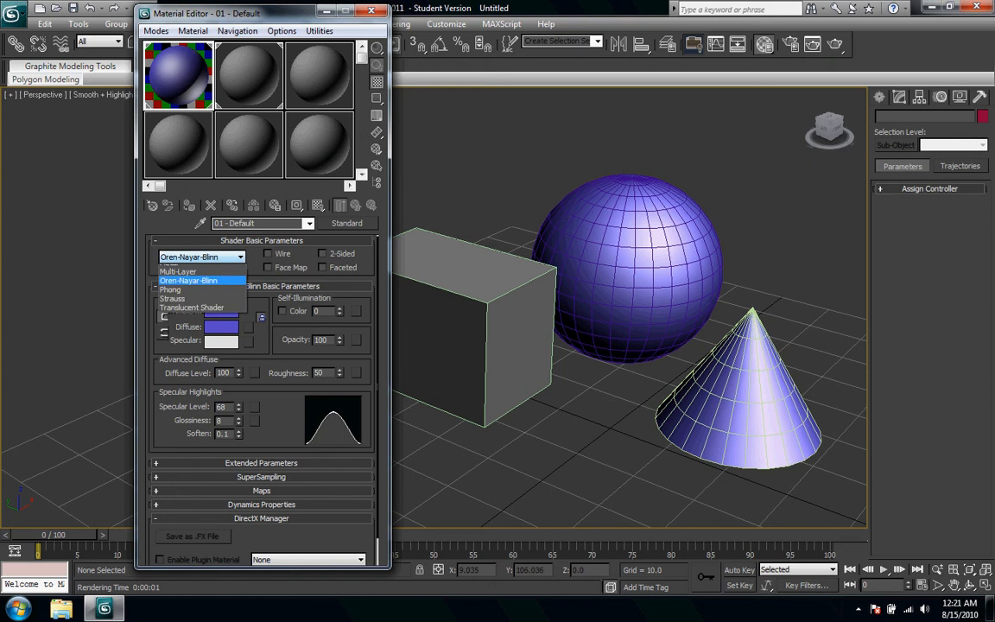
Switch the blue material from Oren-Nayar-Blinn to the Strauss shader.
click(190, 290)
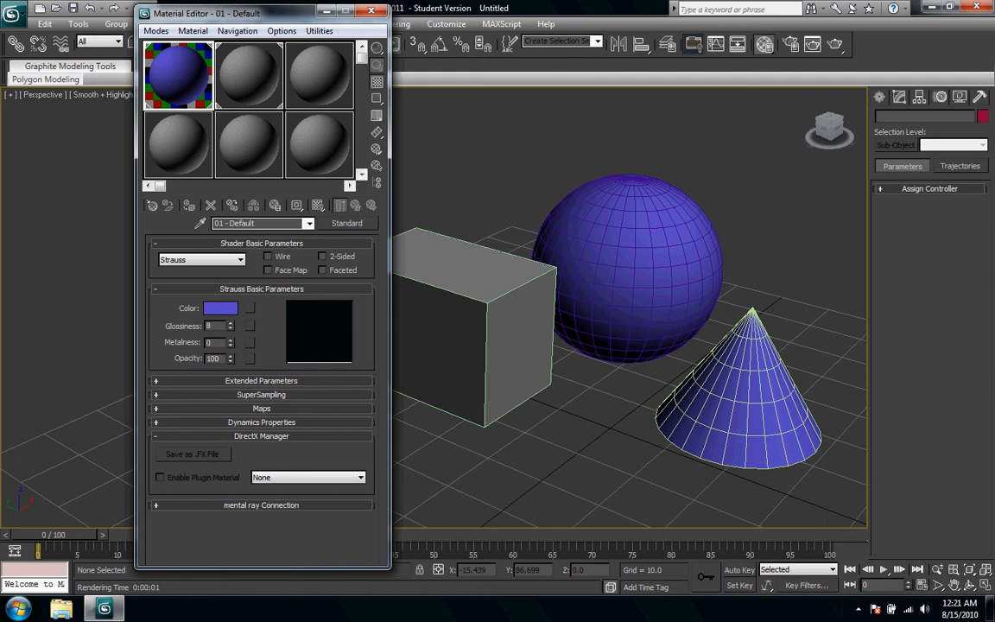
click(230, 323)
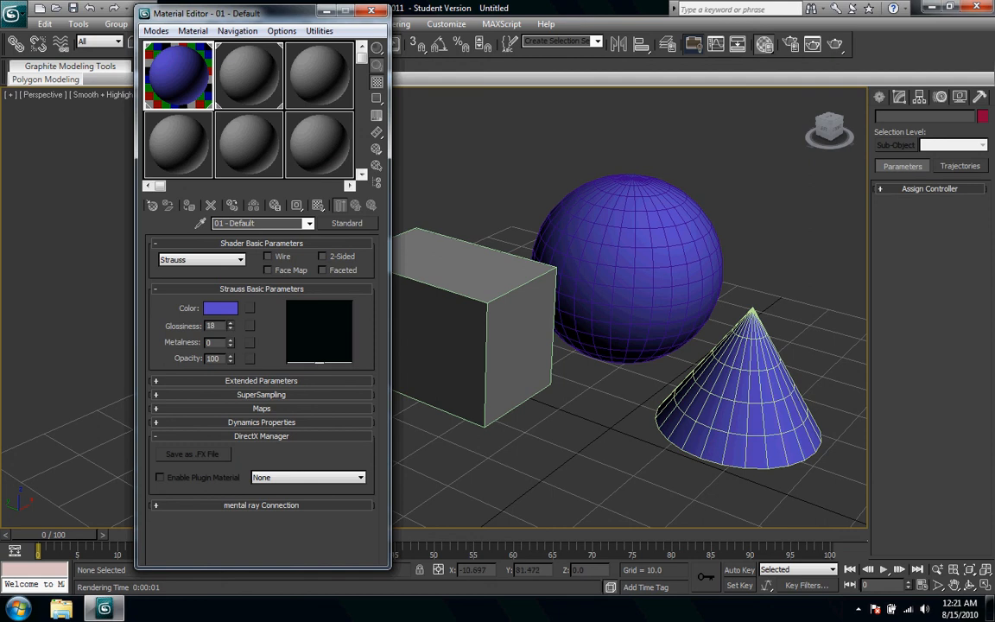